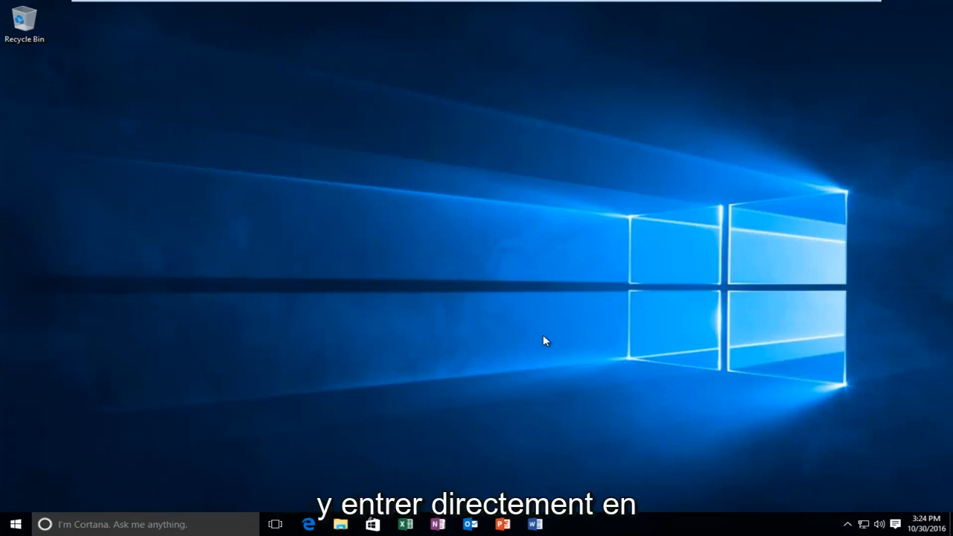
pyautogui.moveTo(188, 396)
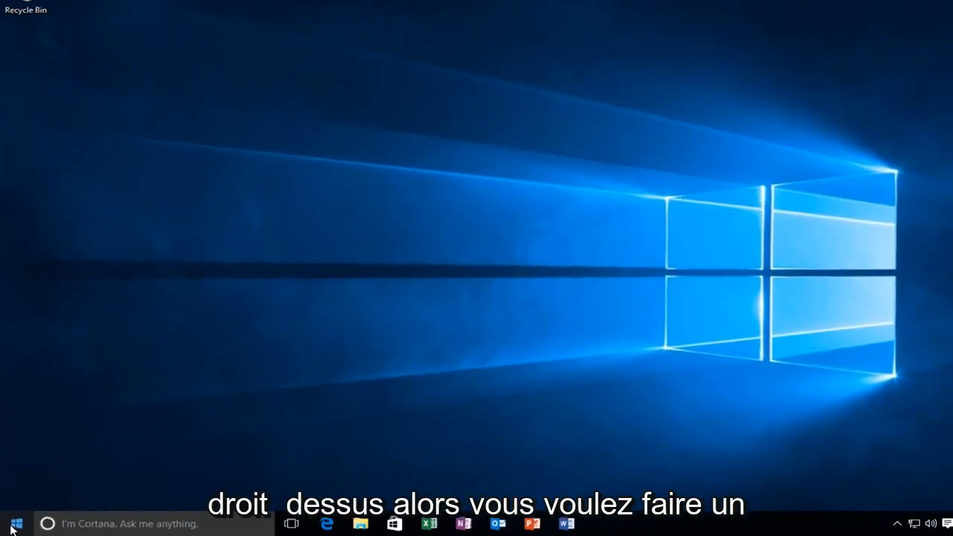
# Step: Bring up the Start button's power-user menu to reach Command Prompt (Admin)
pyautogui.rightClick(12, 524)
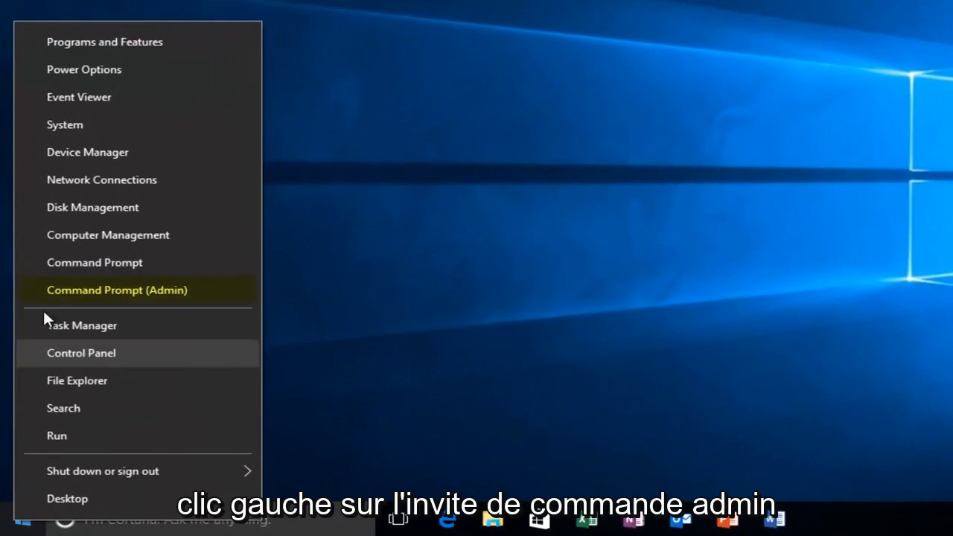
pyautogui.moveTo(156, 290)
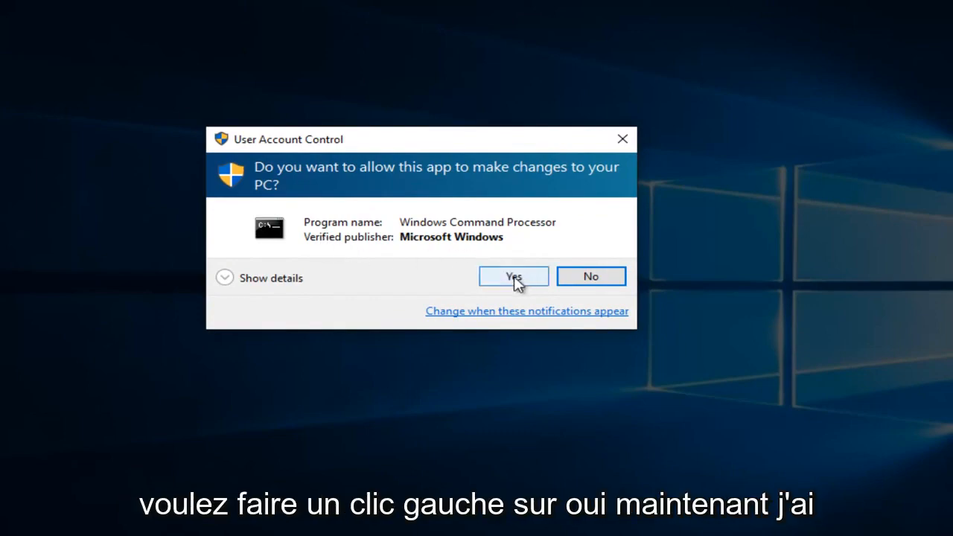
# Step: Approve the UAC prompt, then put the administrator console into Mark selection mode via Edit
pyautogui.click(512, 275)
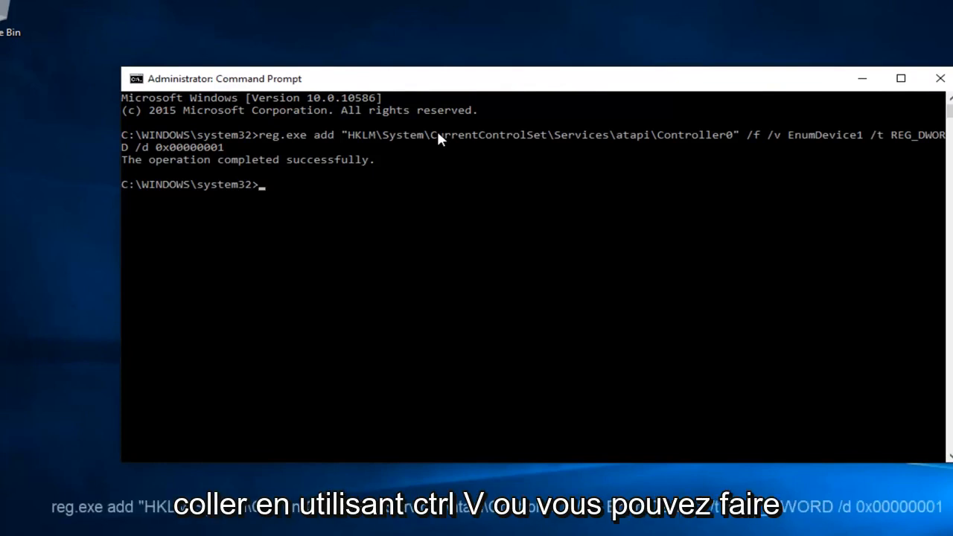
pyautogui.moveTo(320, 84)
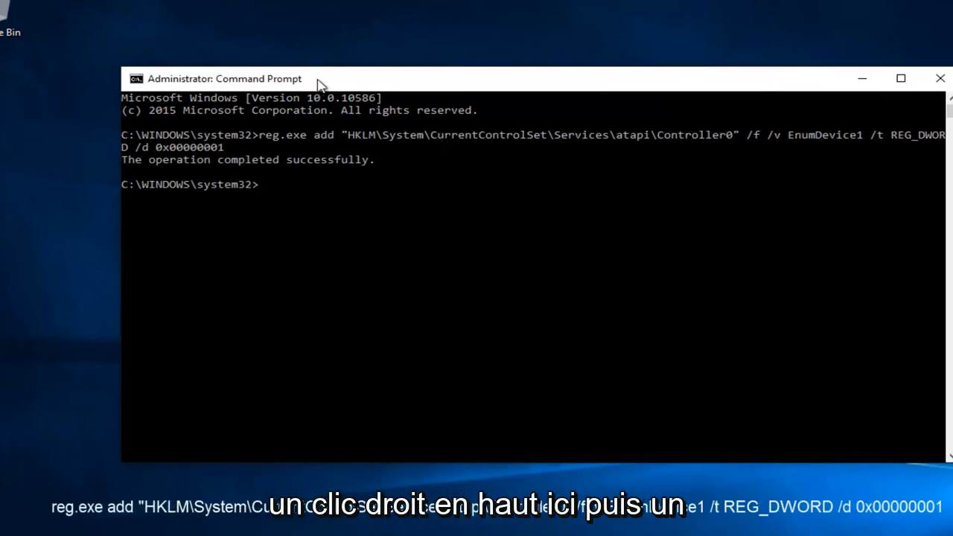
pyautogui.rightClick(223, 77)
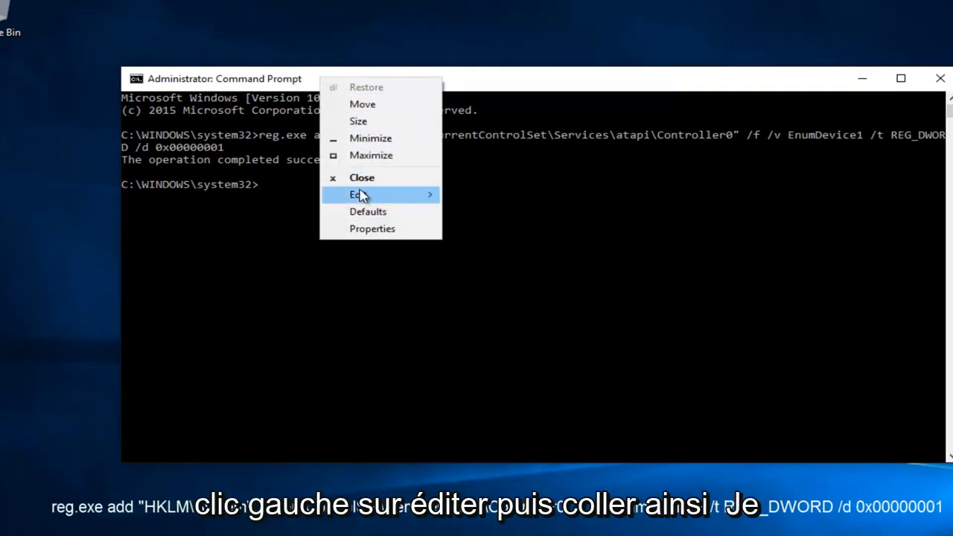
pyautogui.click(357, 193)
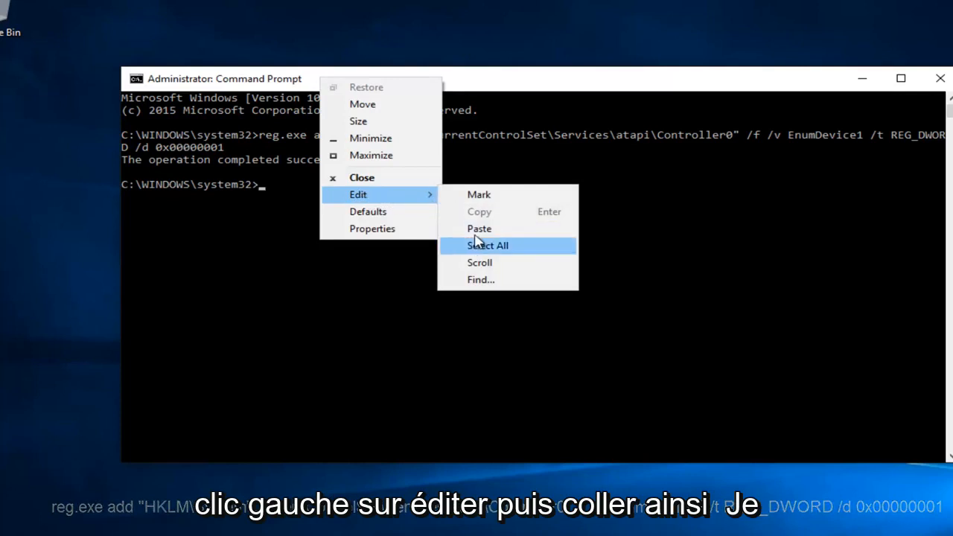
pyautogui.click(489, 244)
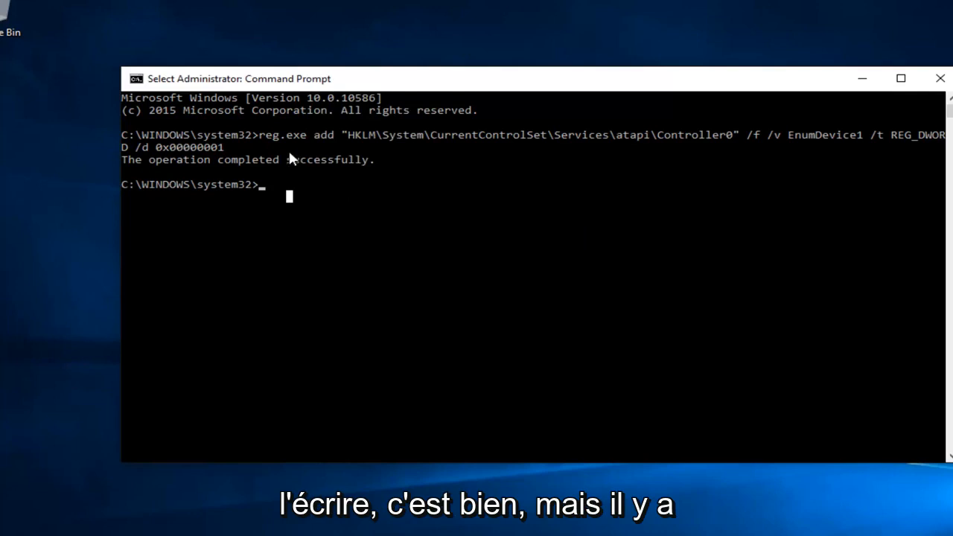
pyautogui.moveTo(88, 223)
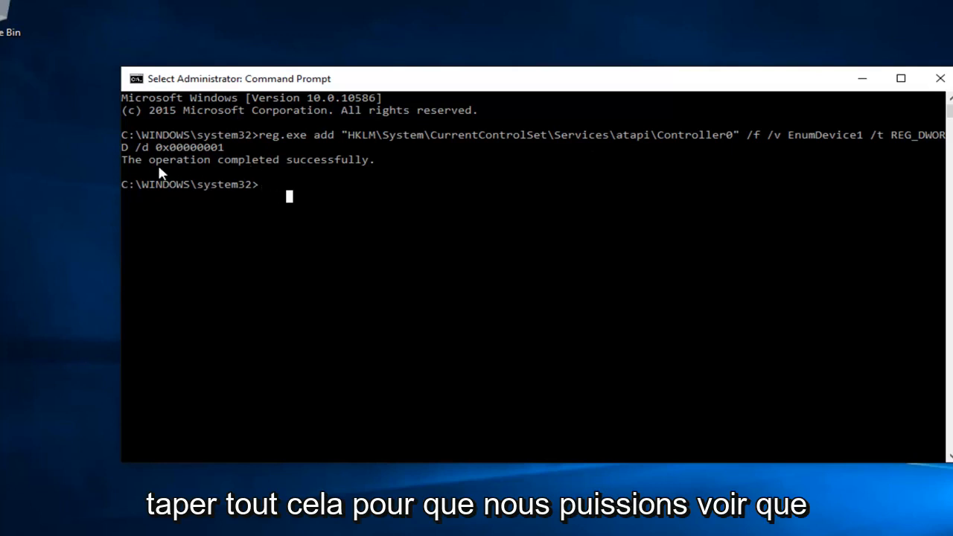
pyautogui.moveTo(333, 187)
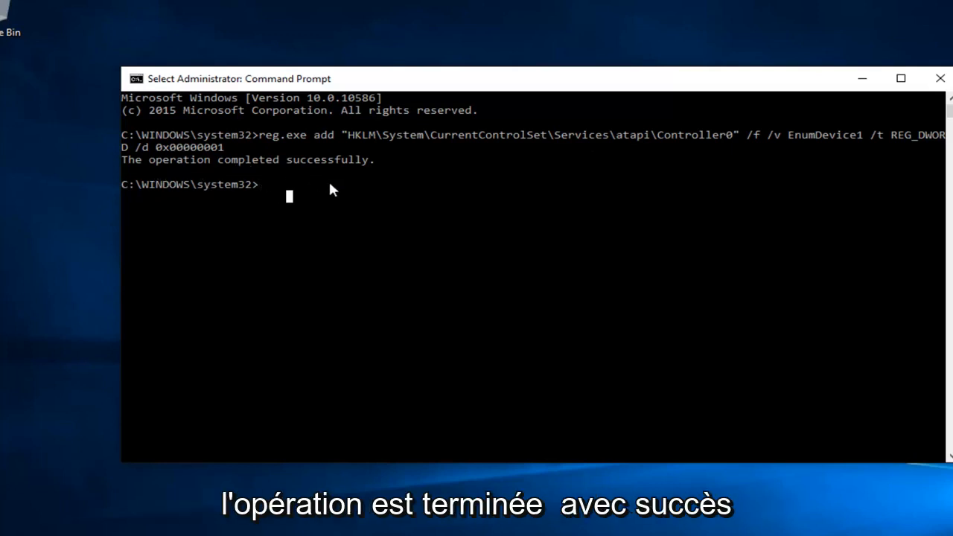
pyautogui.moveTo(323, 166)
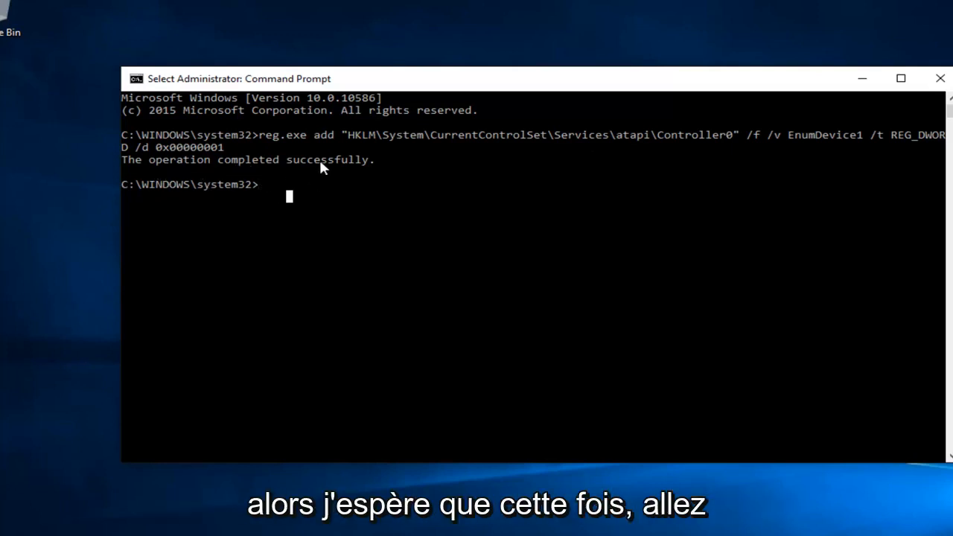